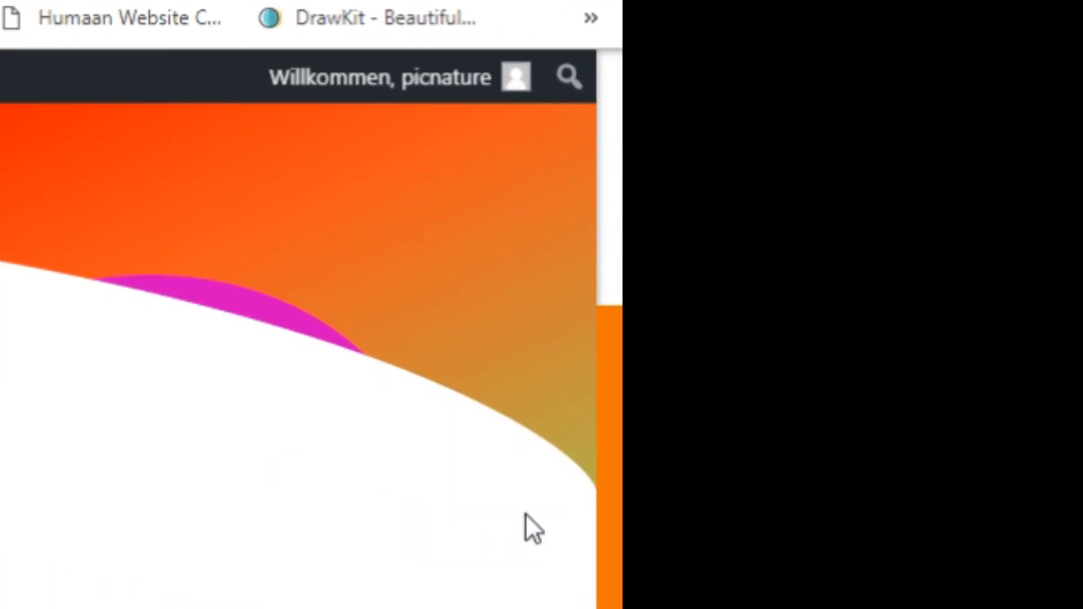
{"action": "mouse_move", "coordinate": [614, 498]}
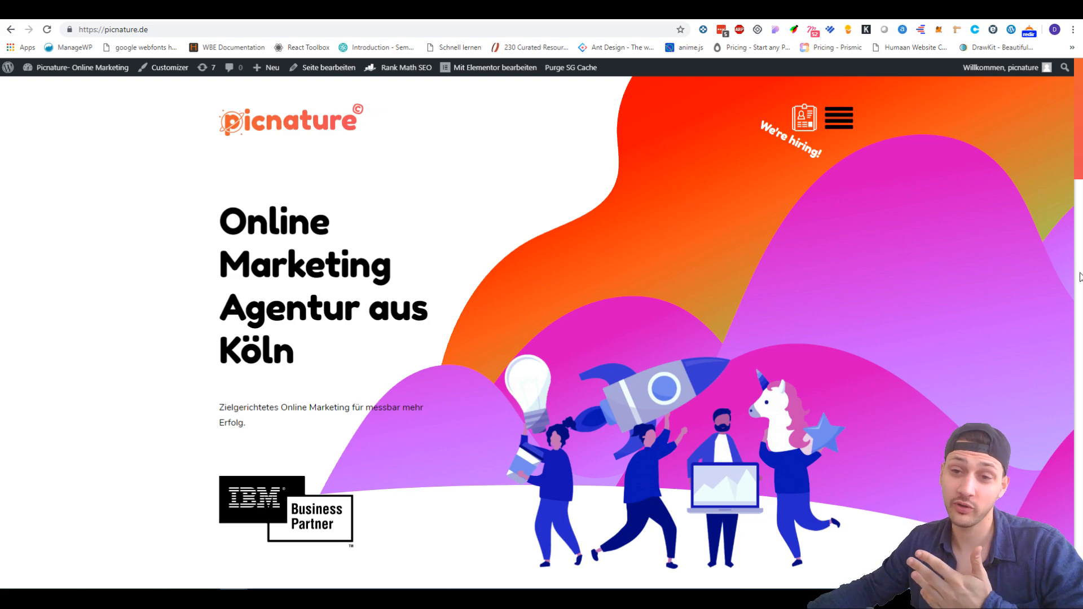
{"action": "mouse_move", "coordinate": [954, 396]}
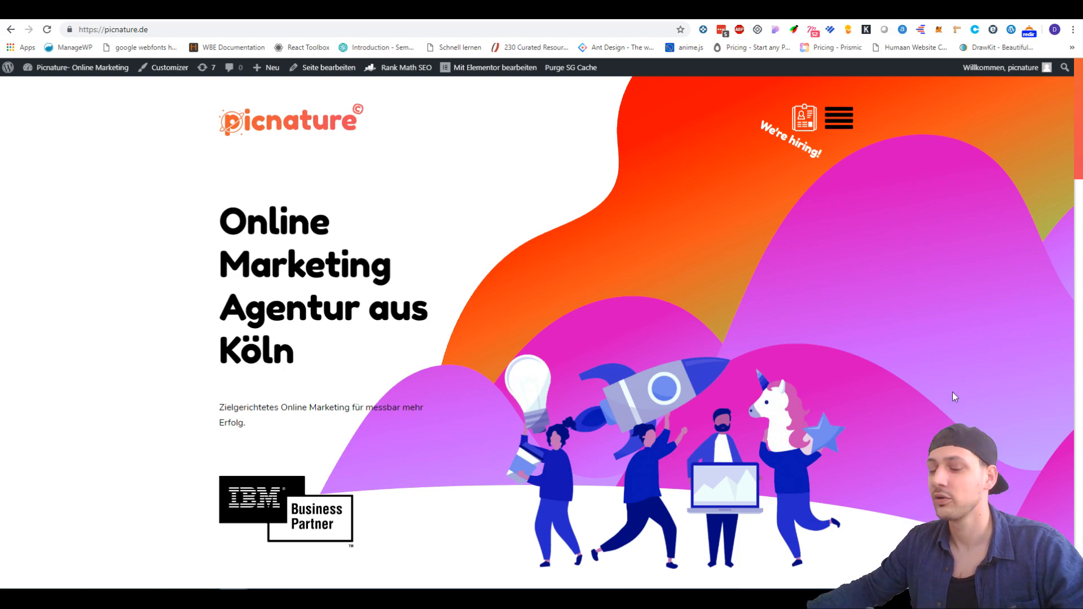
{"action": "mouse_move", "coordinate": [928, 400]}
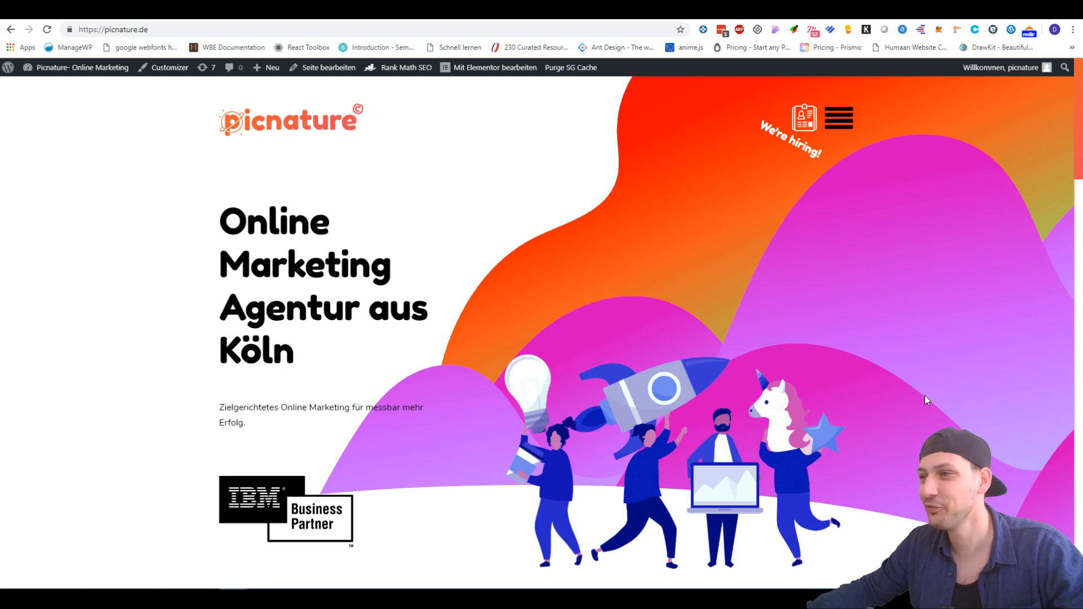
{"action": "mouse_move", "coordinate": [261, 201]}
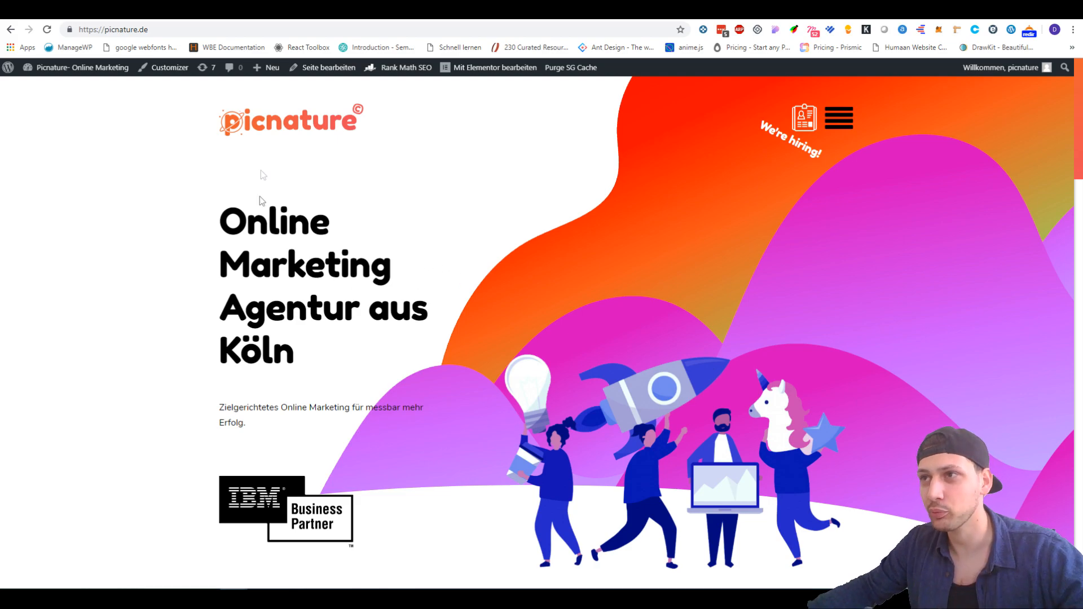
{"action": "mouse_move", "coordinate": [187, 287]}
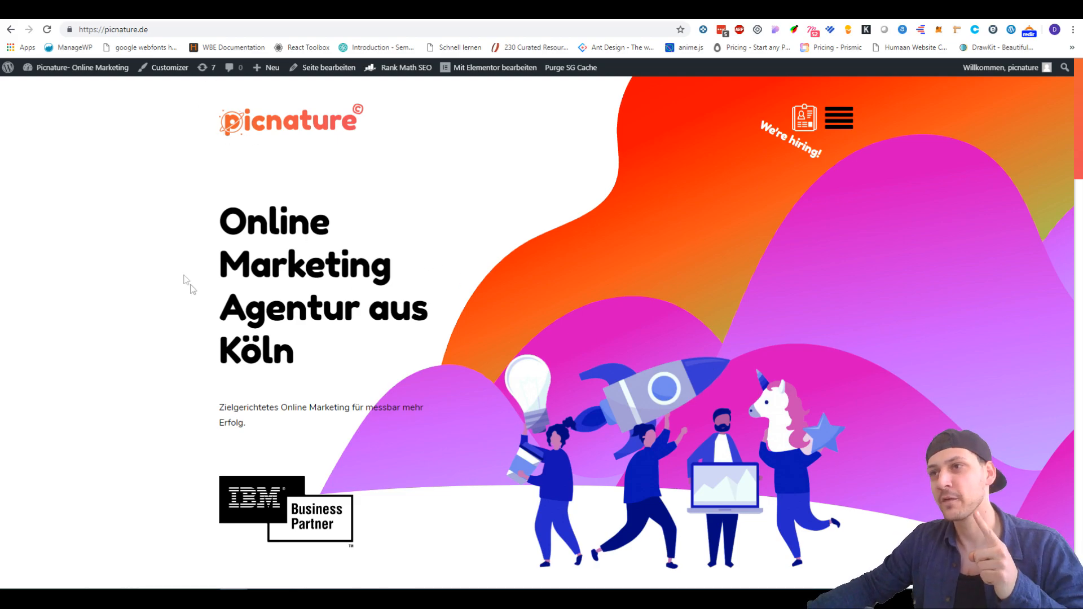
{"action": "mouse_move", "coordinate": [168, 66]}
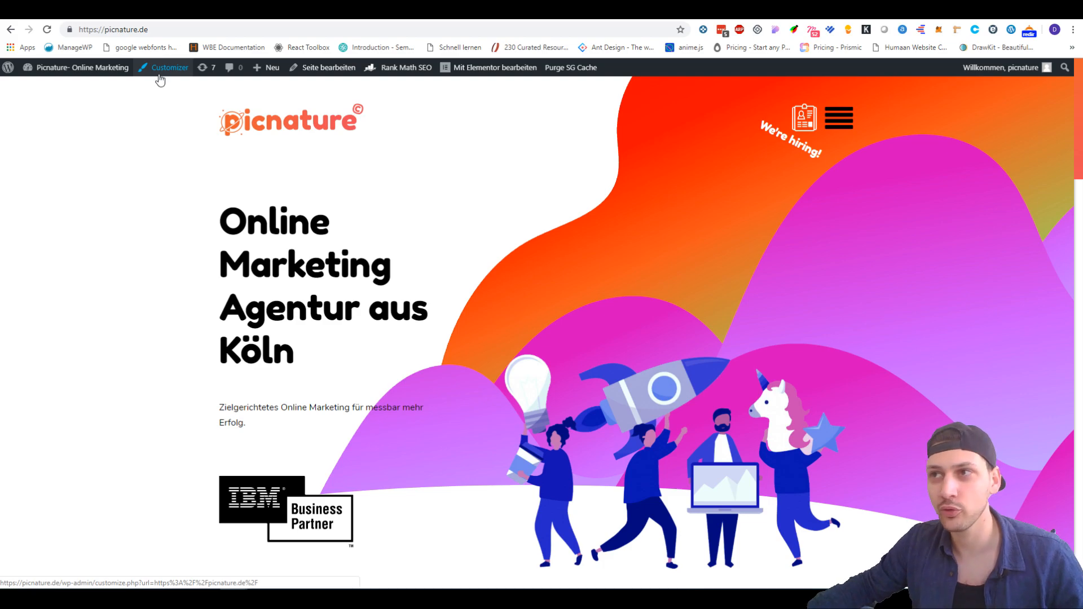
- Enter the Customizer for picnature.de and reach its Additional CSS editor
{"action": "left_click", "coordinate": [168, 67]}
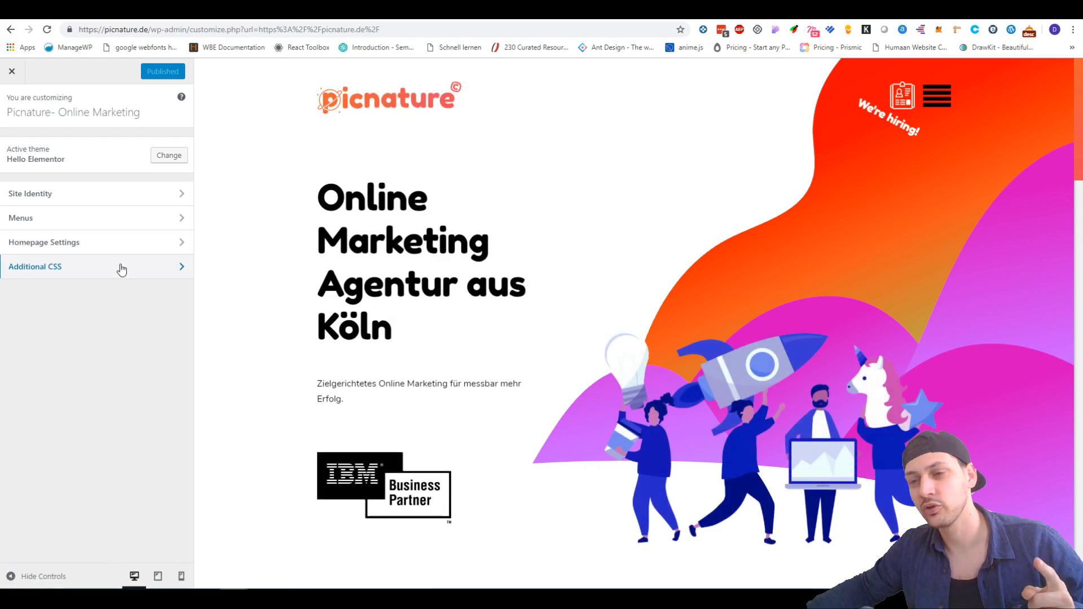
{"action": "left_click", "coordinate": [97, 267]}
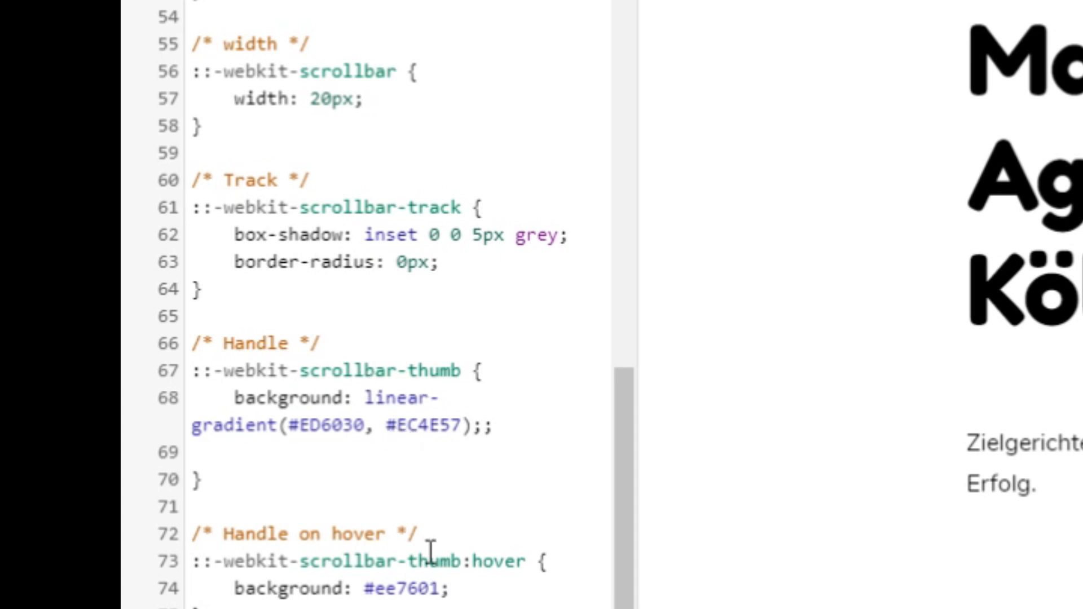
{"action": "left_click", "coordinate": [456, 589]}
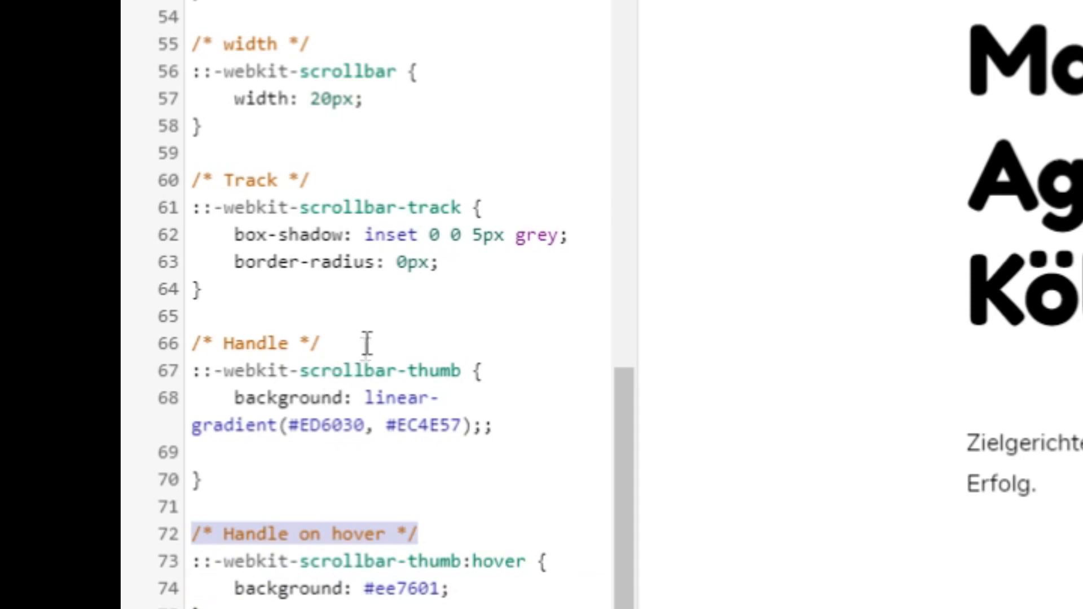
{"action": "left_click", "coordinate": [277, 343]}
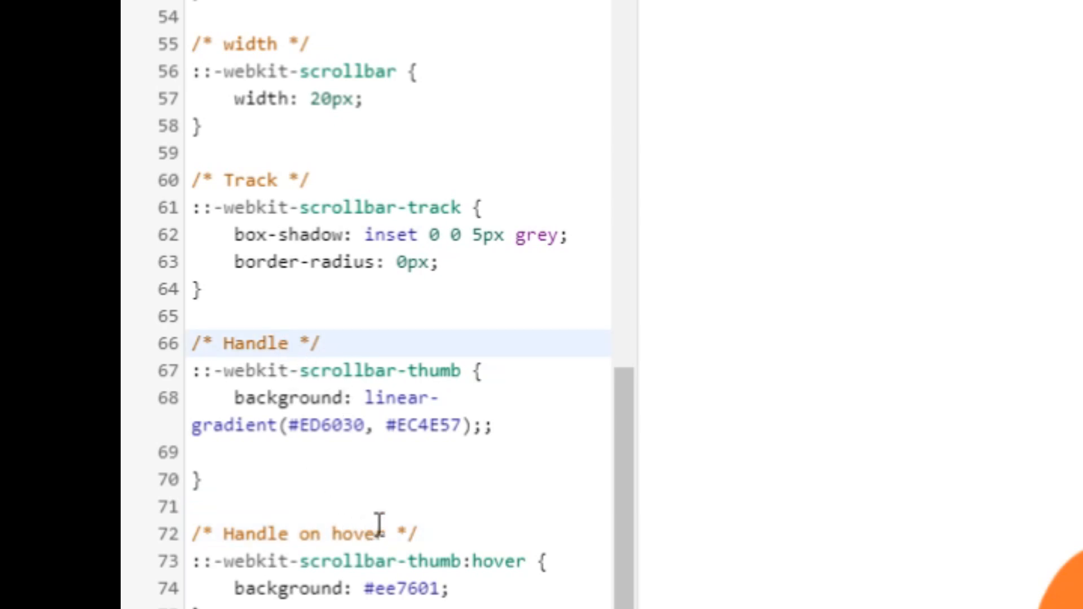
{"action": "mouse_move", "coordinate": [370, 590]}
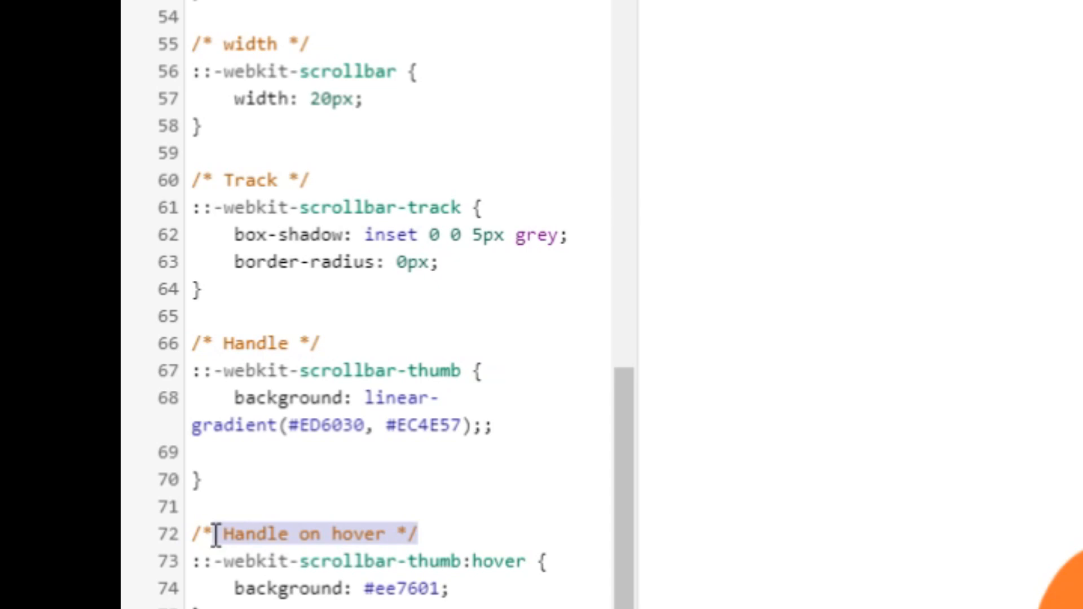
{"action": "mouse_move", "coordinate": [384, 427]}
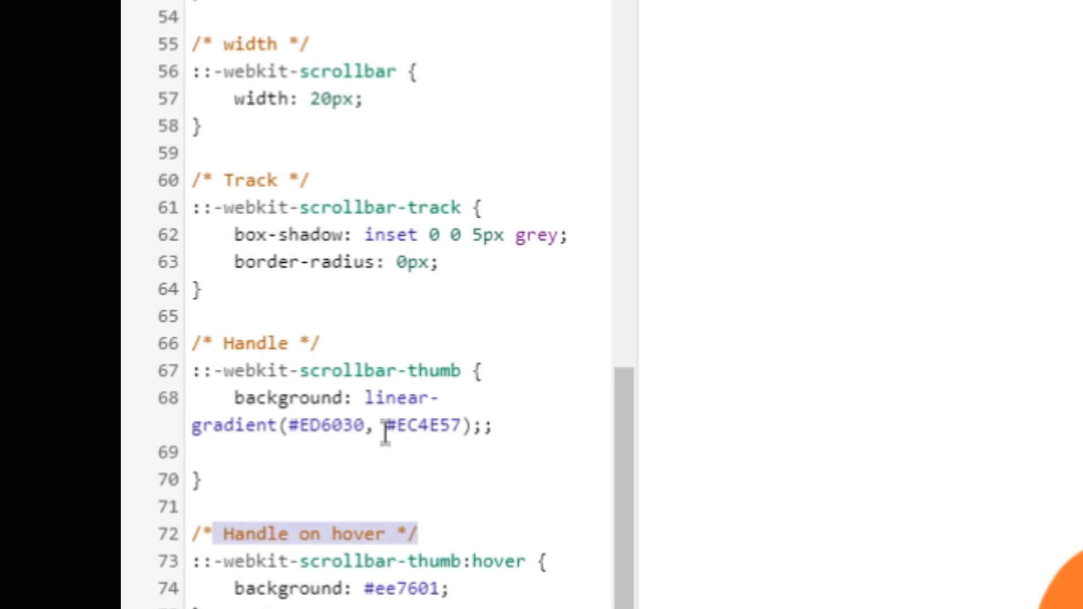
{"action": "left_click", "coordinate": [248, 180]}
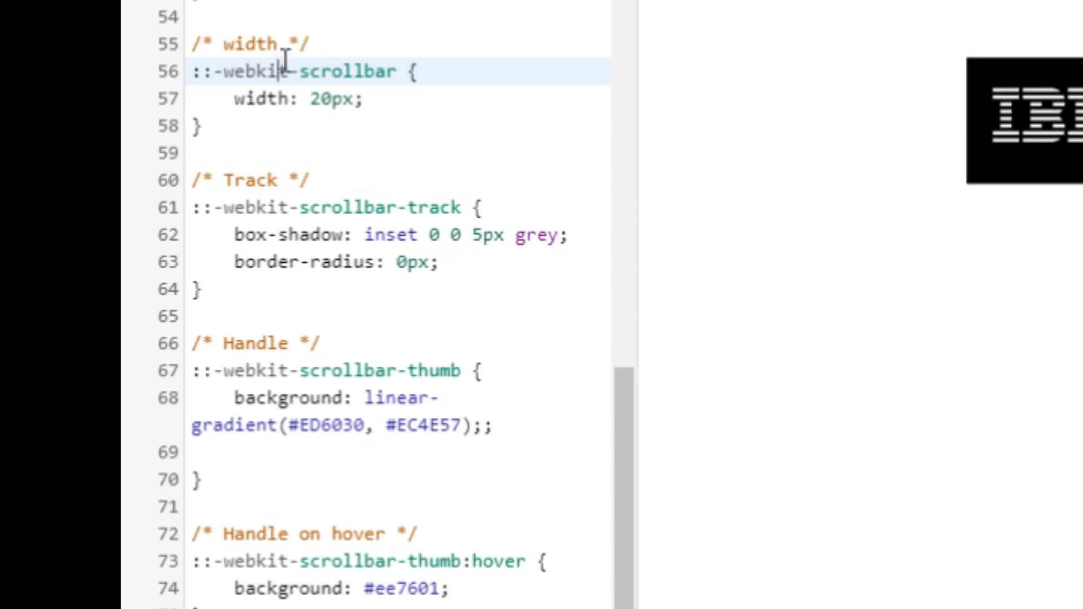
{"action": "double_click", "coordinate": [252, 42]}
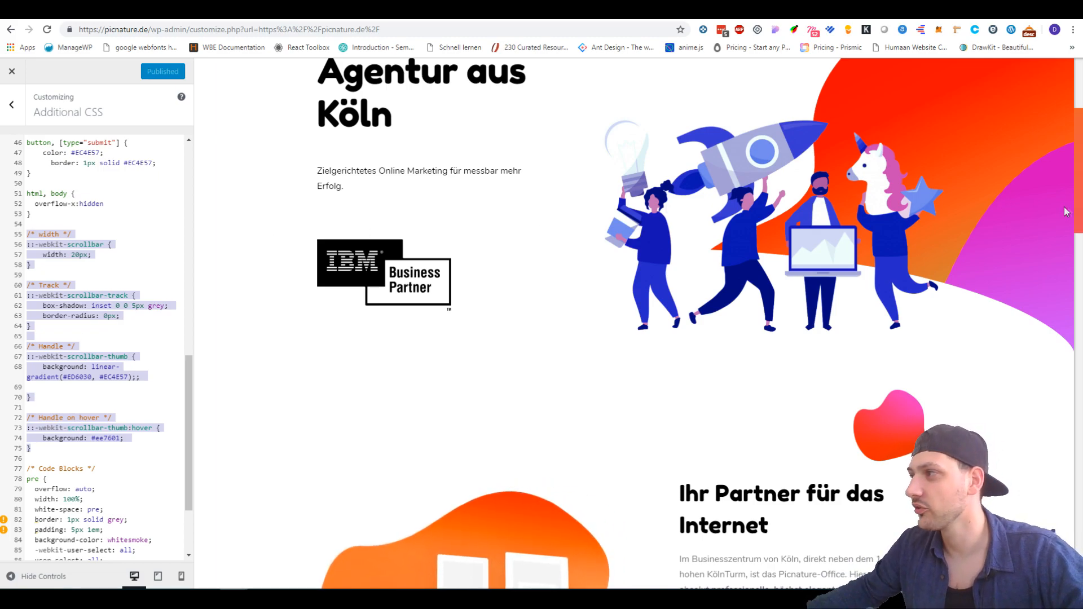
{"action": "scroll", "scroll_direction": "up", "scroll_amount": 3}
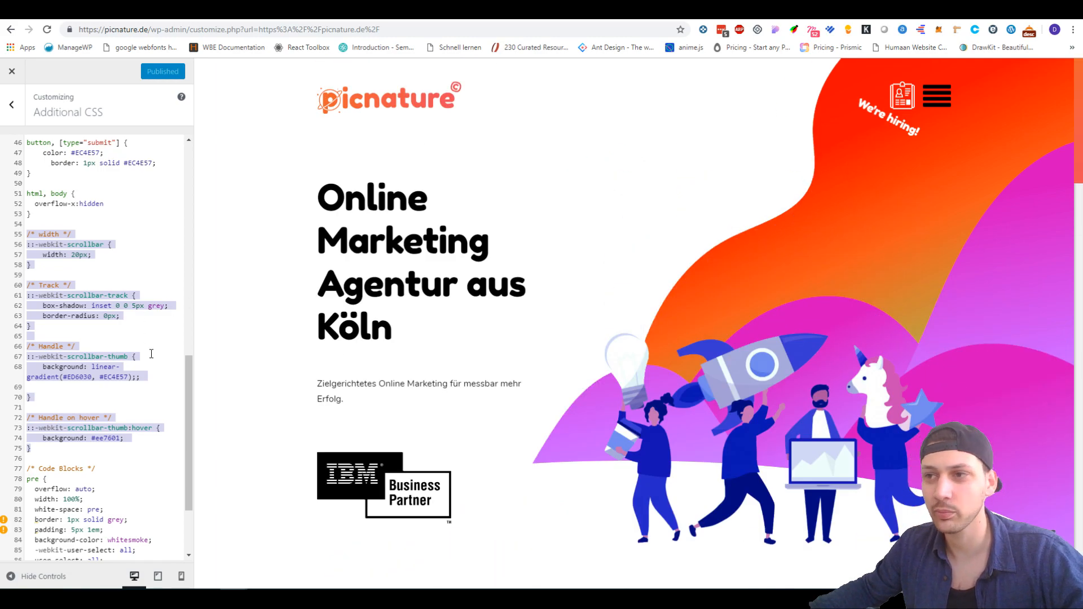
{"action": "left_click", "coordinate": [41, 306]}
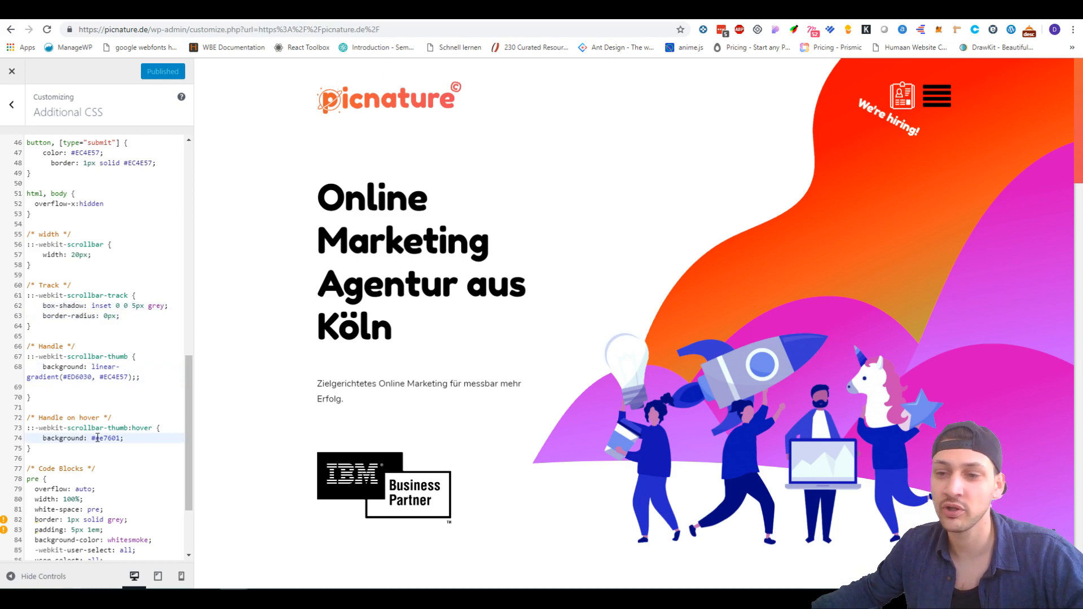
{"action": "scroll", "scroll_direction": "down", "scroll_amount": 3}
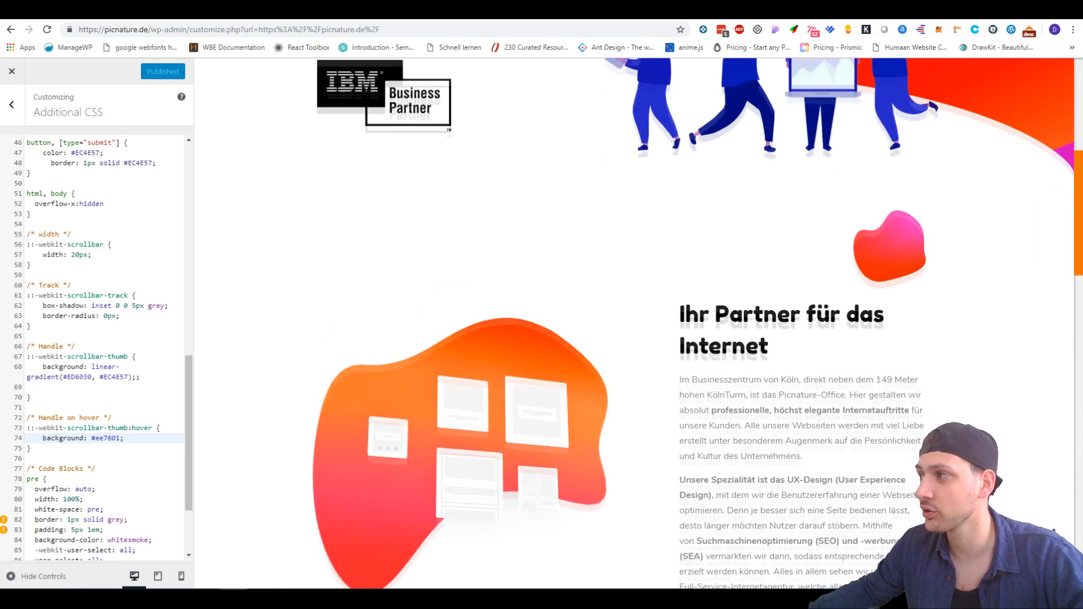
{"action": "scroll", "scroll_direction": "up", "scroll_amount": 3}
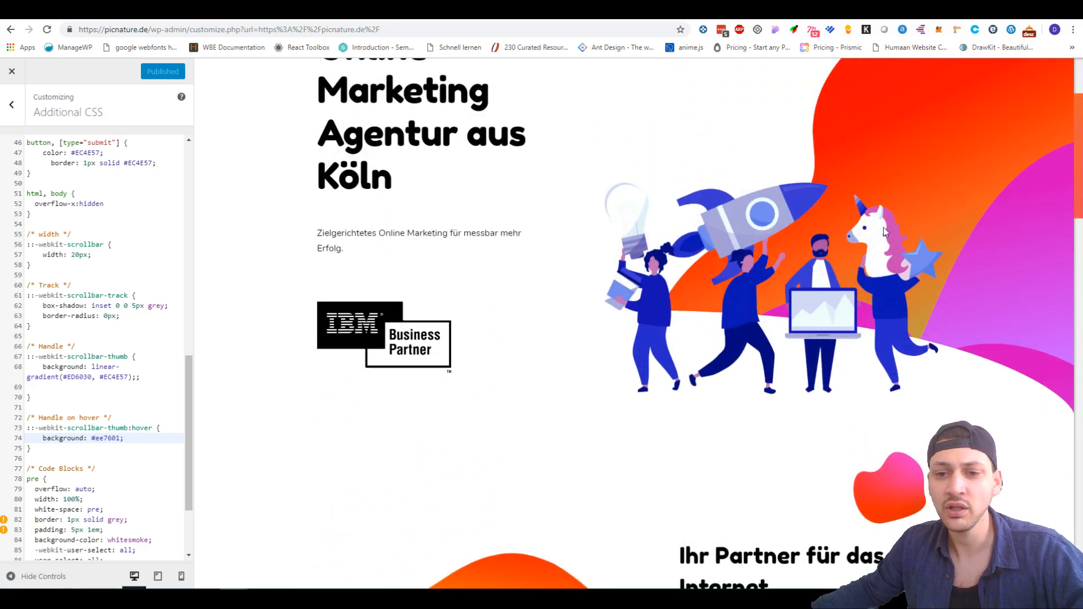